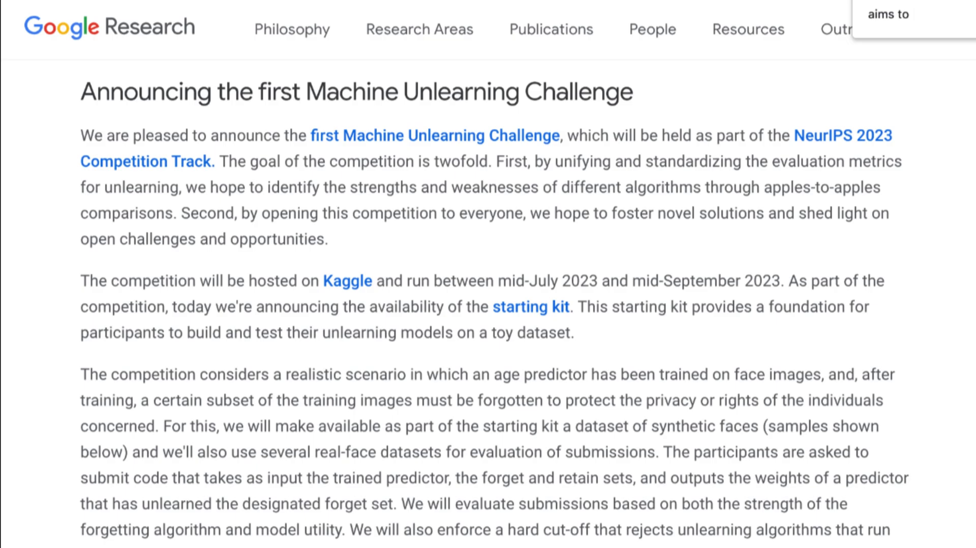
Bring the 'realistic scenario' competition paragraph into view and mark it with a red pen stroke.
scroll(down, 3)
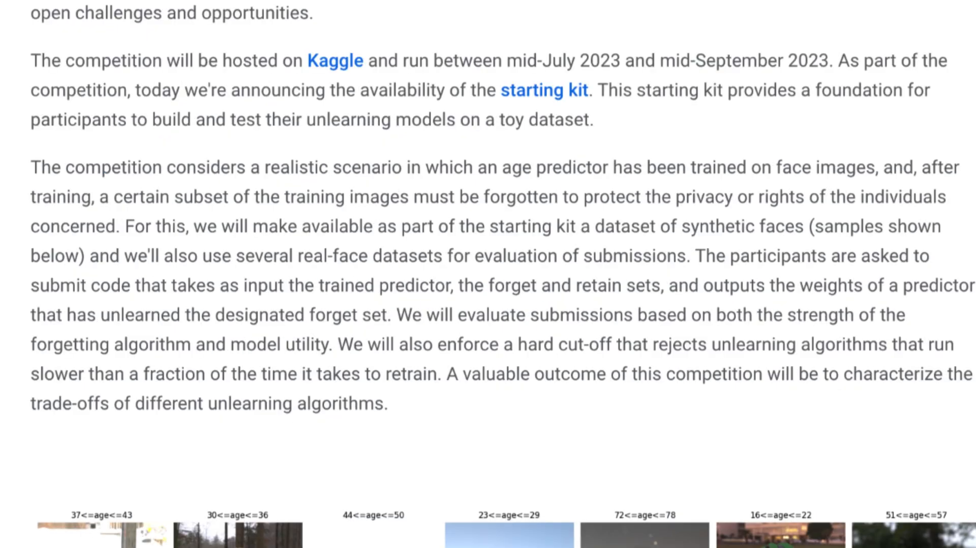
drag(184, 12, 184, 146)
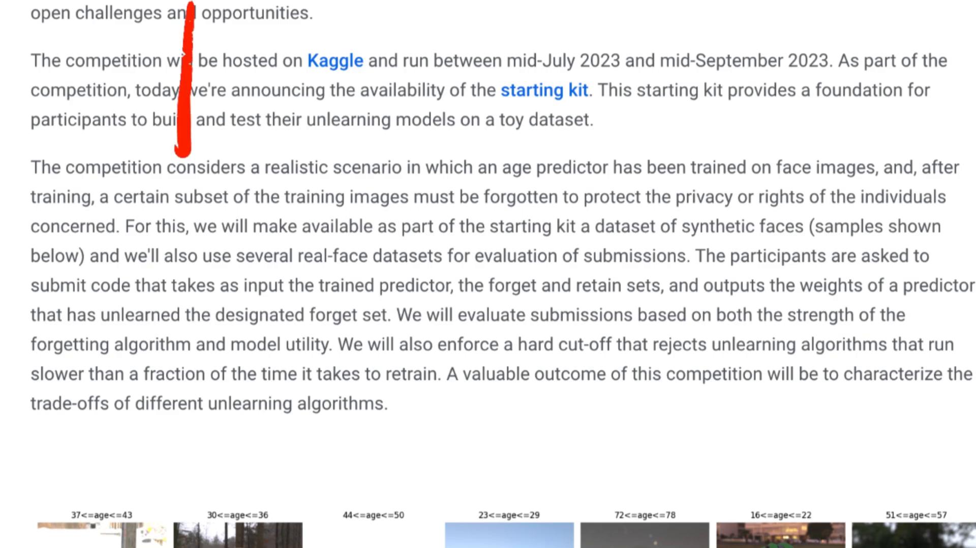